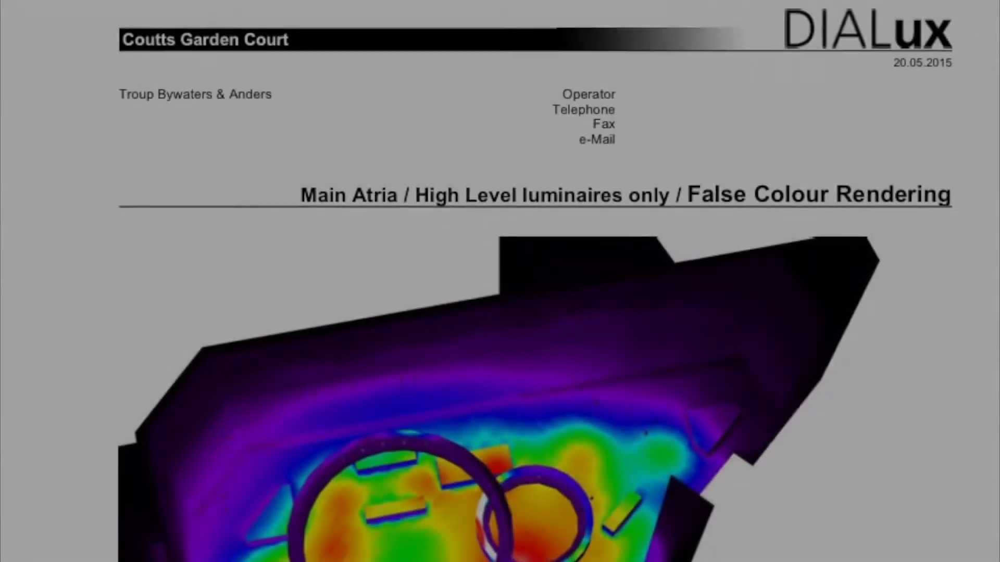
{"action": "scroll", "scroll_direction": "down", "scroll_amount": 3}
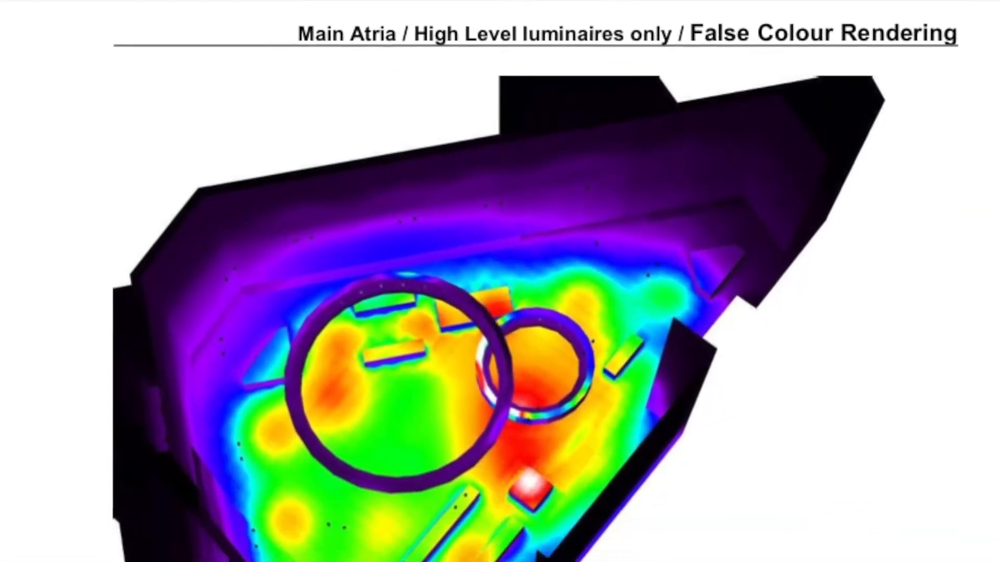